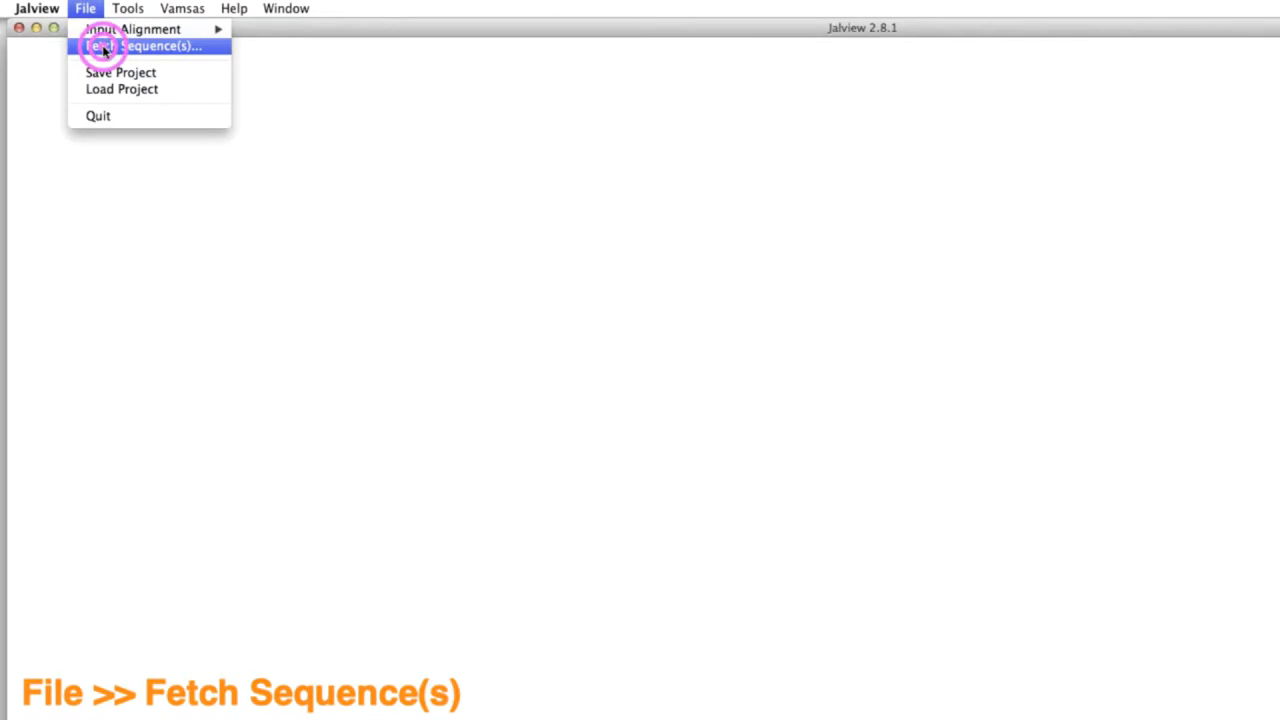
Fetch family PF03460 from the PFAM (Seed) source as a new alignment window
{"action": "left_click", "coordinate": [152, 46]}
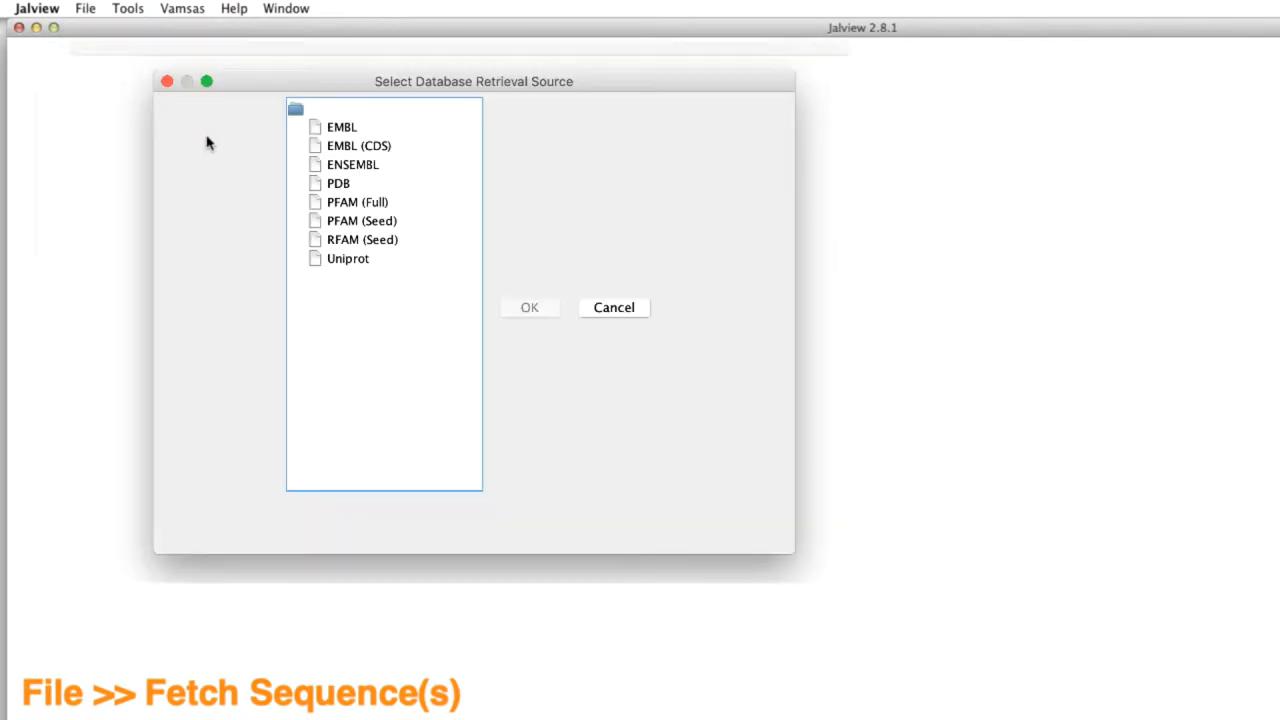
{"action": "left_click", "coordinate": [362, 220]}
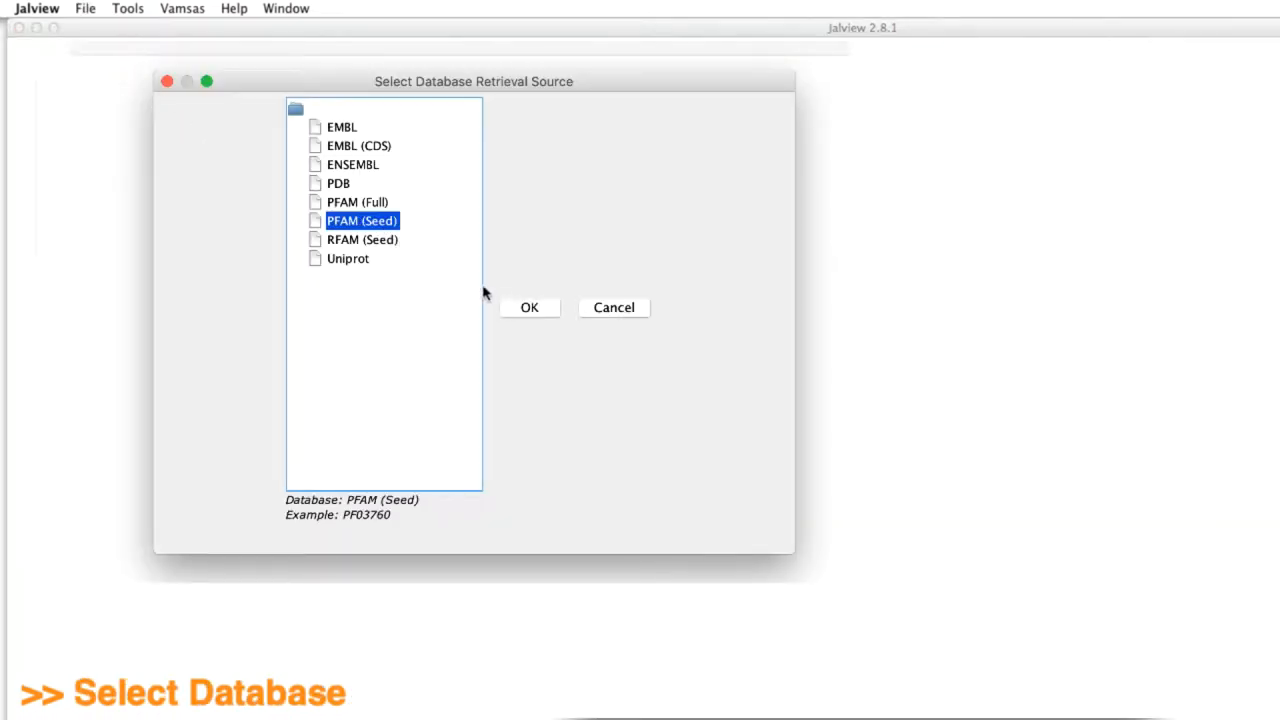
{"action": "left_click", "coordinate": [528, 308]}
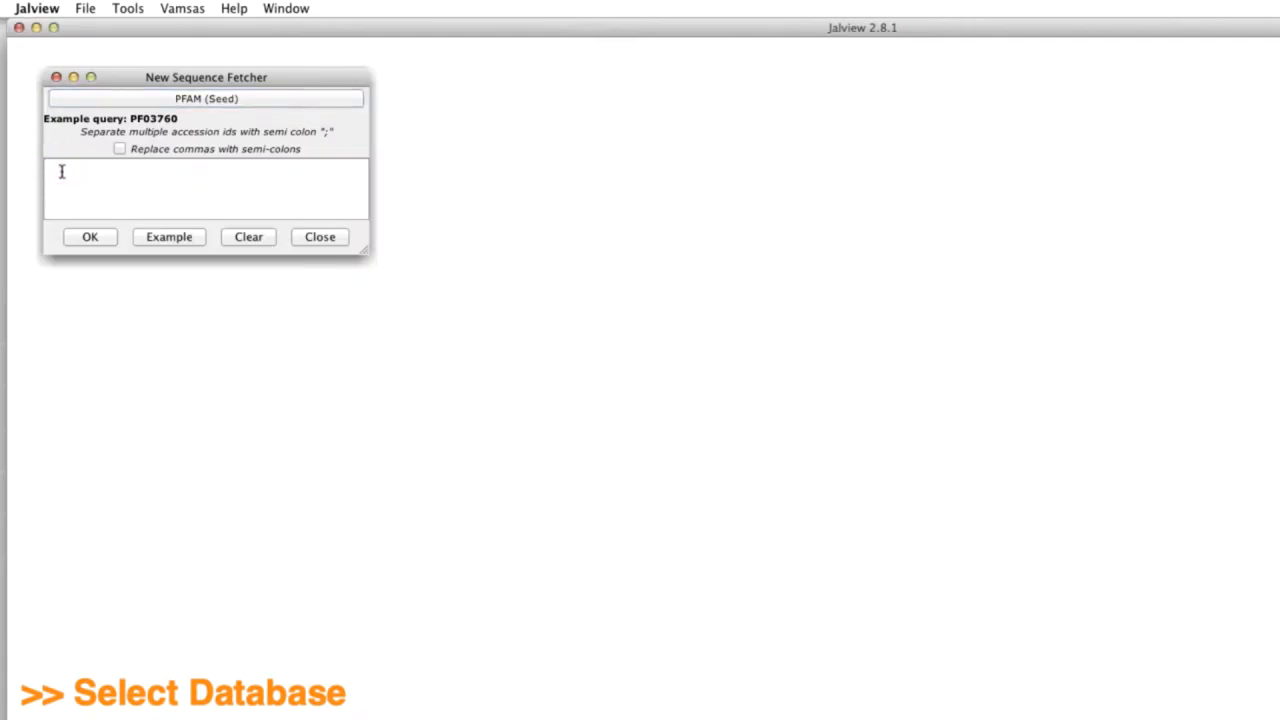
{"action": "type", "text": "PF03460"}
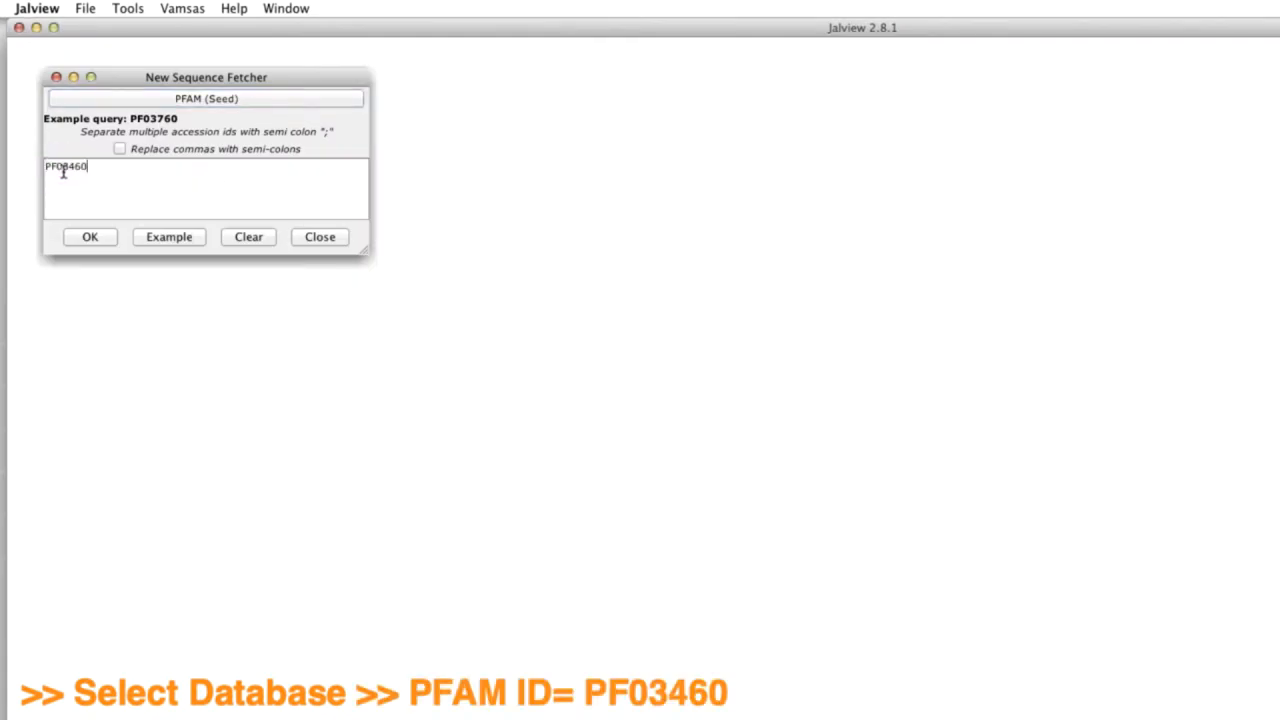
{"action": "left_click", "coordinate": [90, 236]}
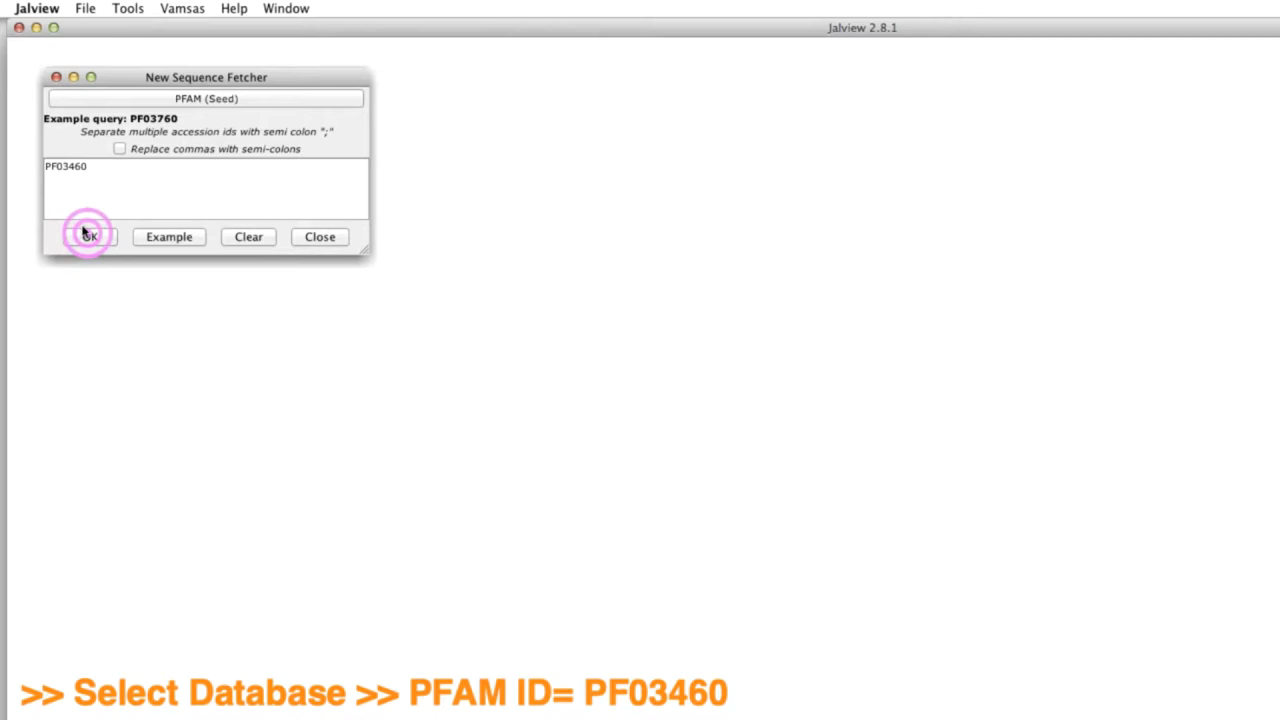
{"action": "left_click", "coordinate": [90, 236]}
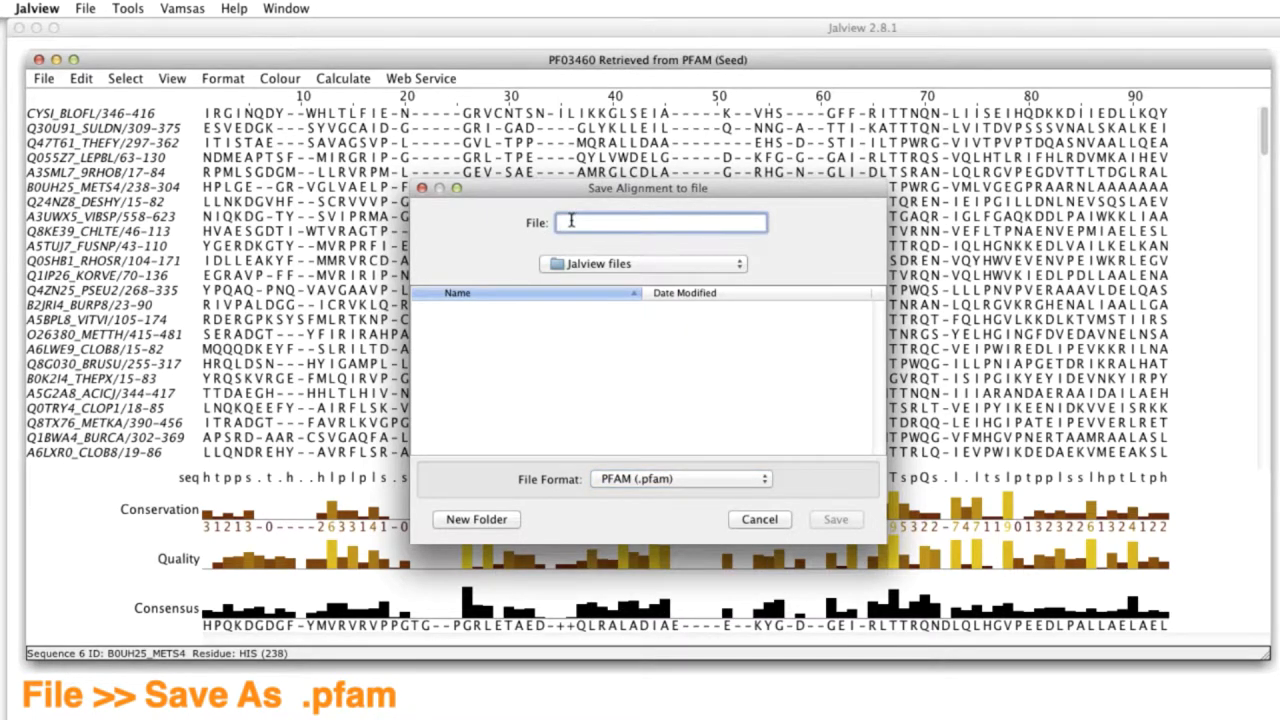
Save the alignment as PF03460 in PFAM (.pfam) format
{"action": "type", "text": "PF03460"}
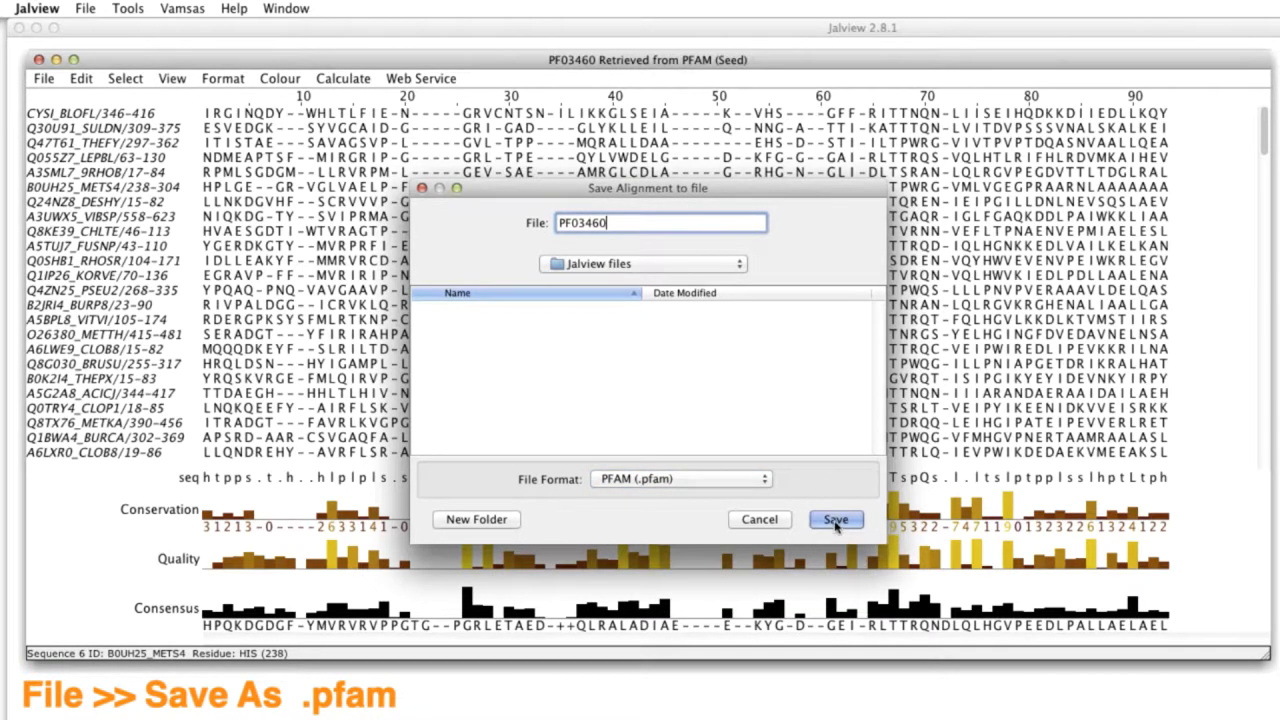
{"action": "left_click", "coordinate": [84, 8]}
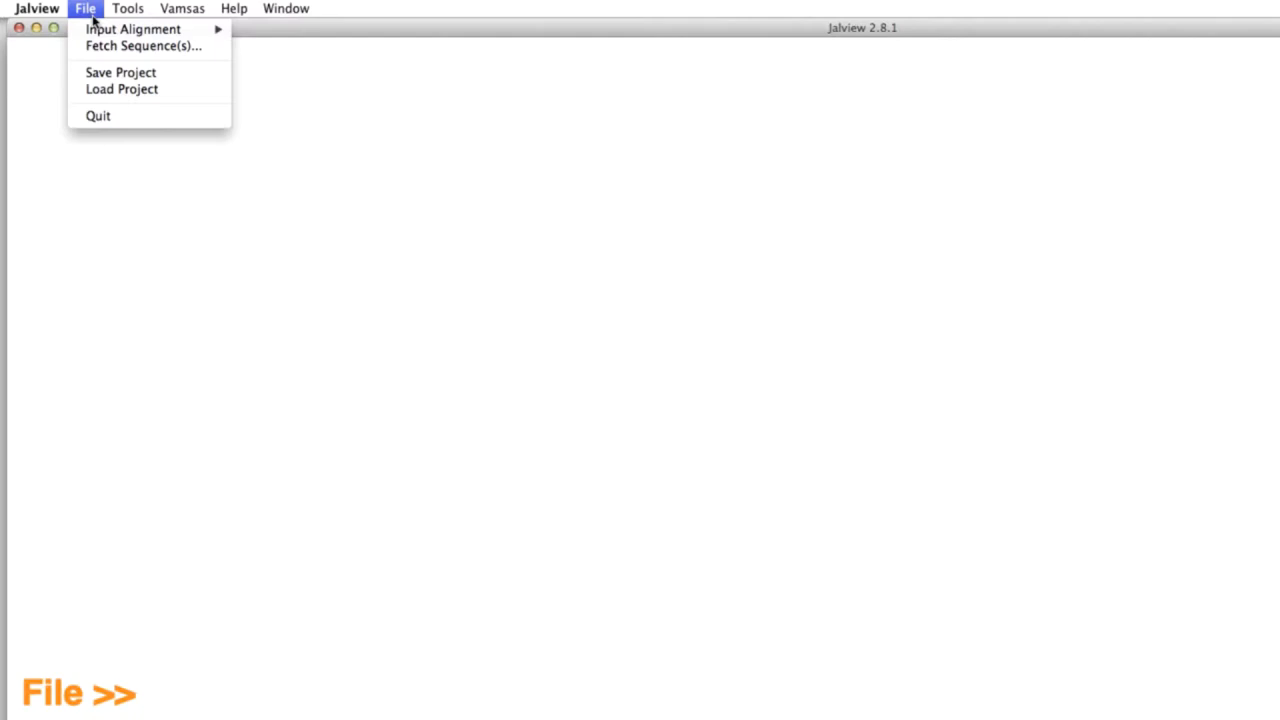
{"action": "mouse_move", "coordinate": [132, 28]}
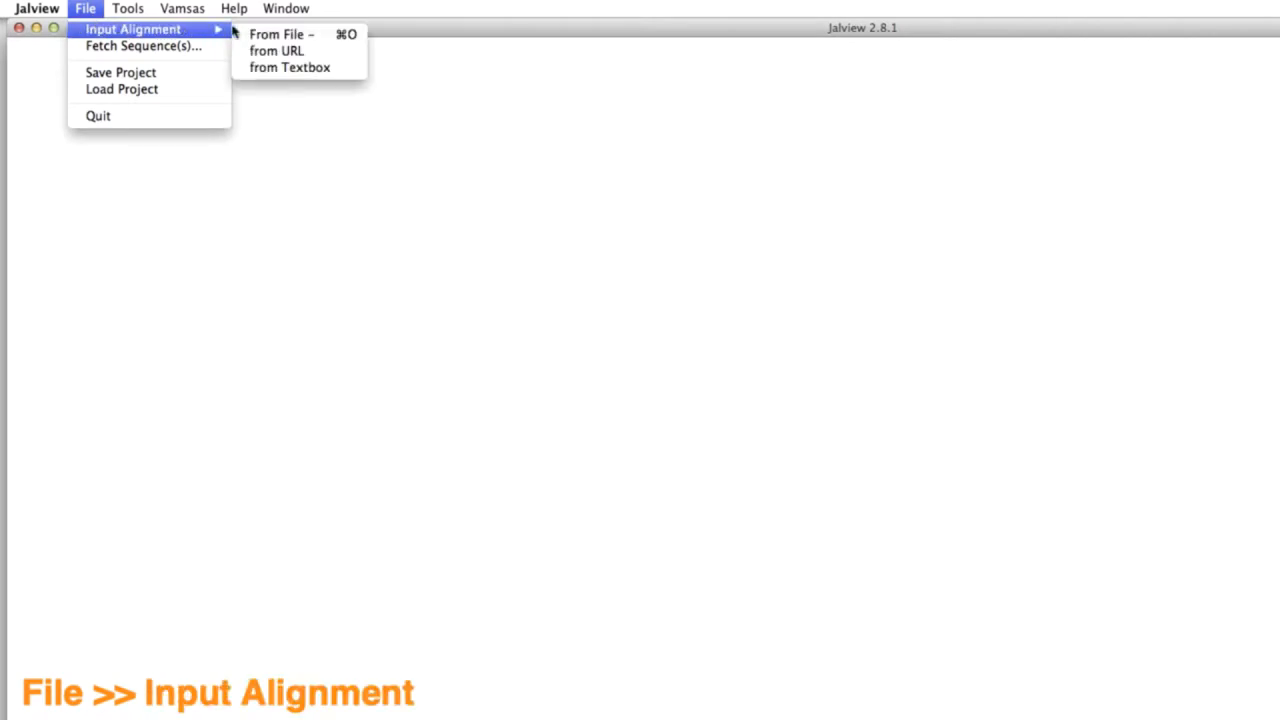
{"action": "mouse_move", "coordinate": [284, 34]}
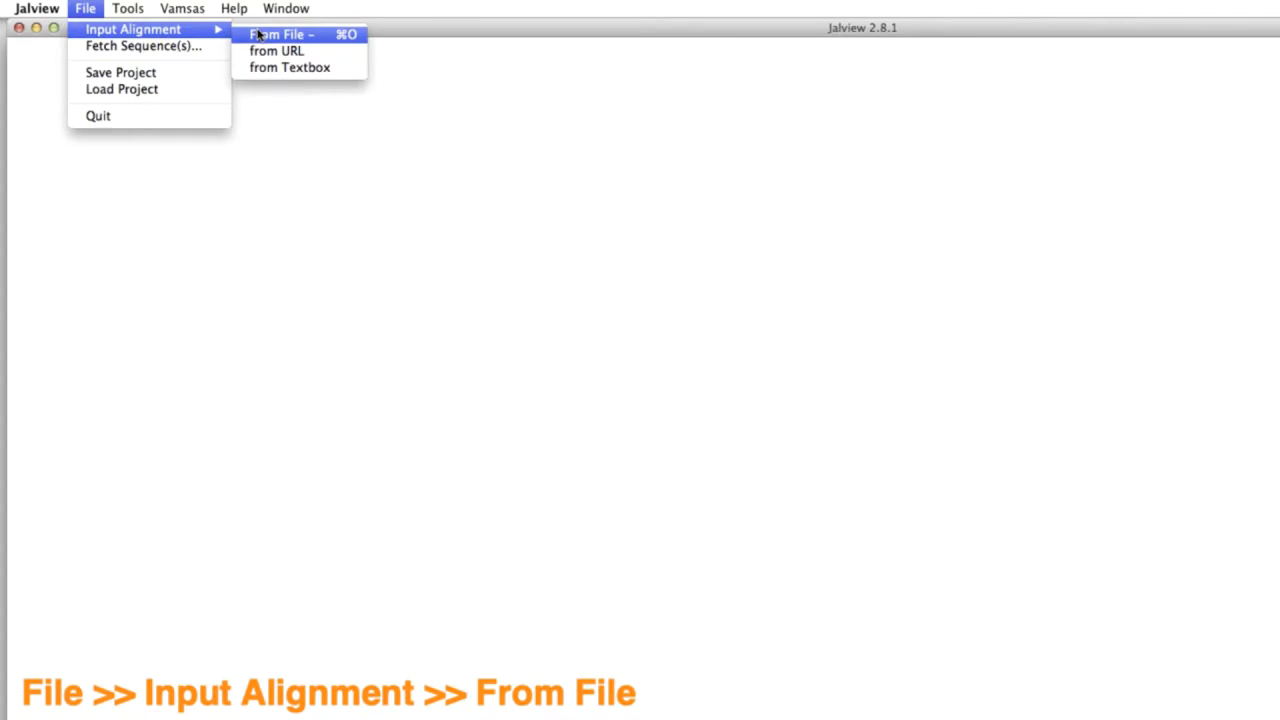
Load PF03460.pfam from disk as an alignment
{"action": "left_click", "coordinate": [280, 34]}
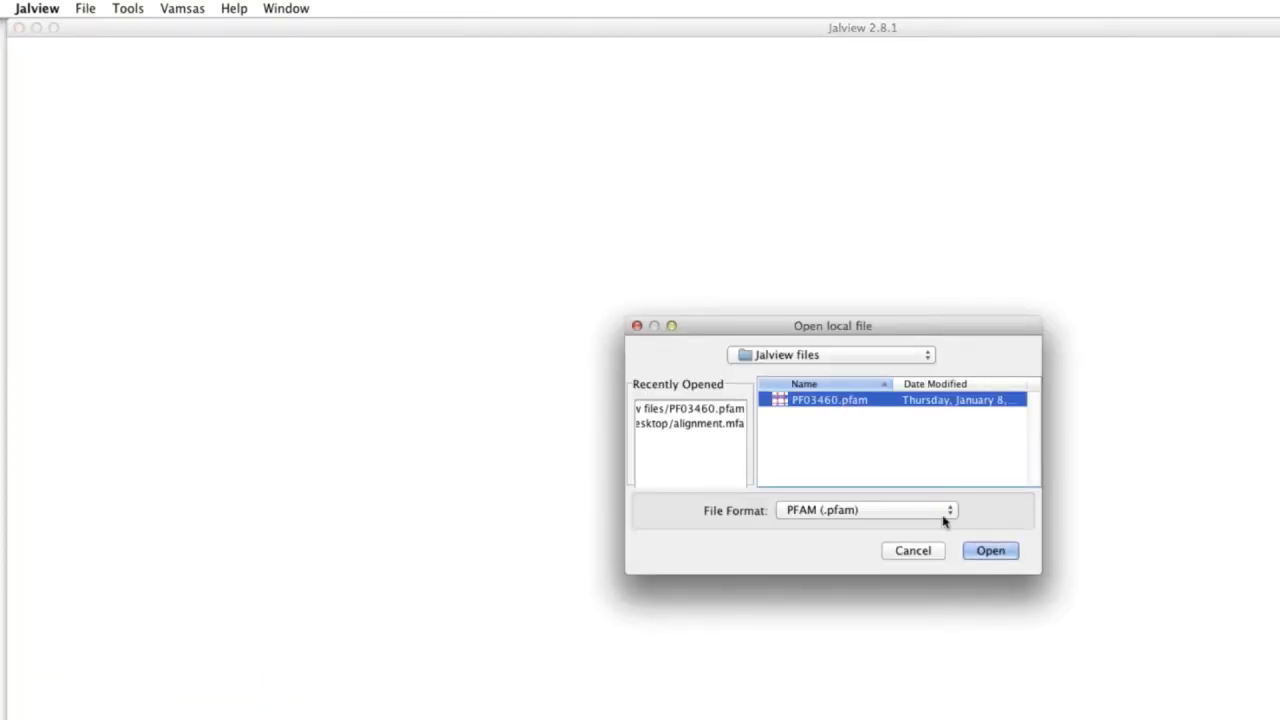
{"action": "left_click", "coordinate": [990, 550]}
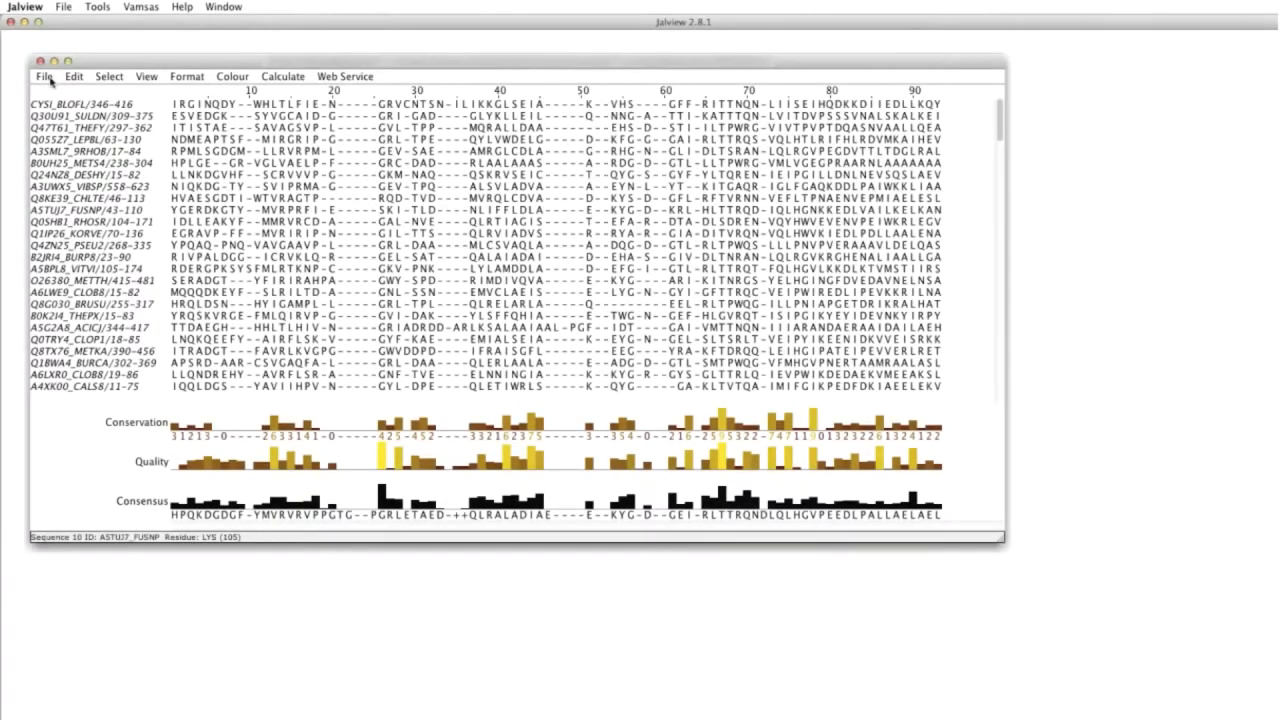
Output the alignment as FASTA to a text window and copy all of its text
{"action": "left_click", "coordinate": [44, 76]}
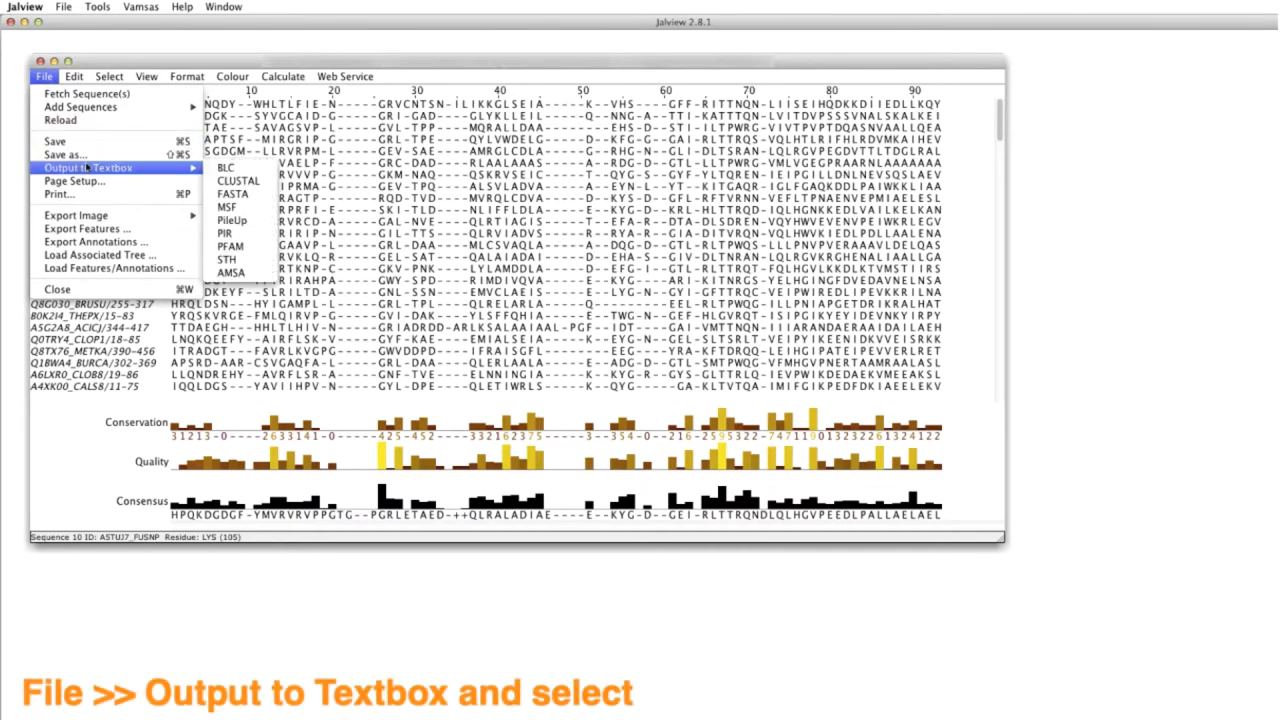
{"action": "mouse_move", "coordinate": [238, 180]}
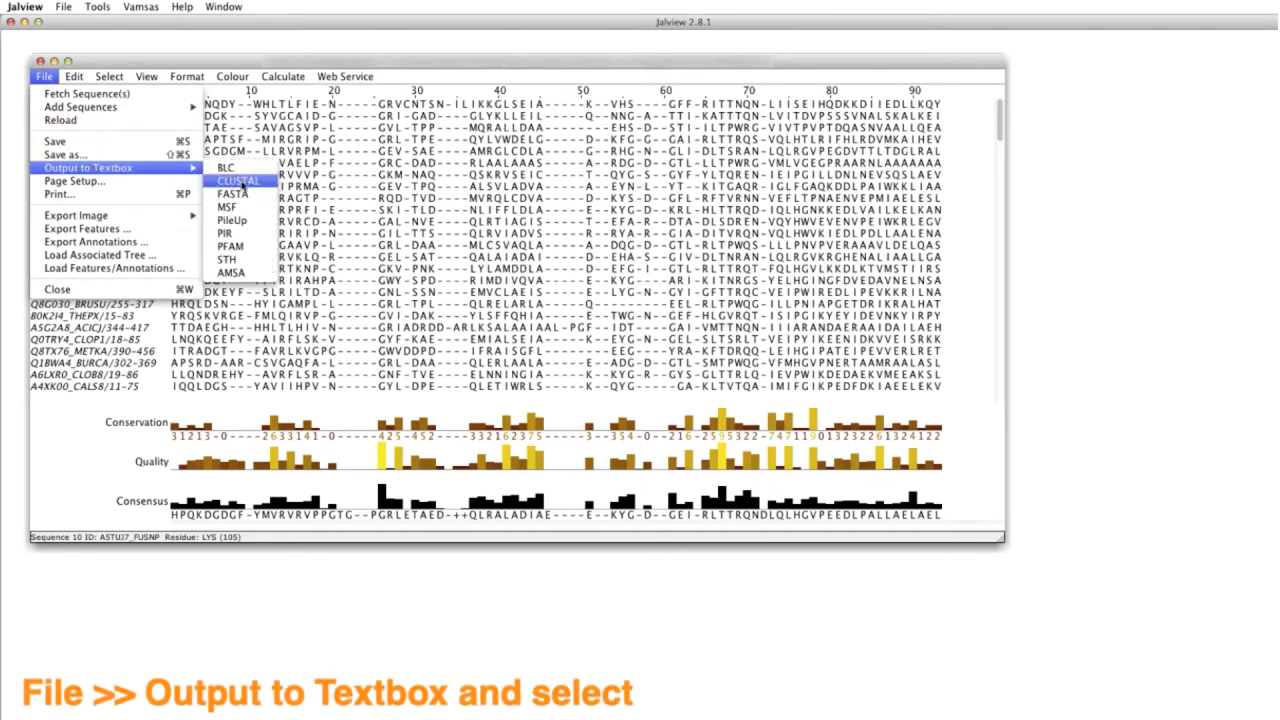
{"action": "mouse_move", "coordinate": [234, 192]}
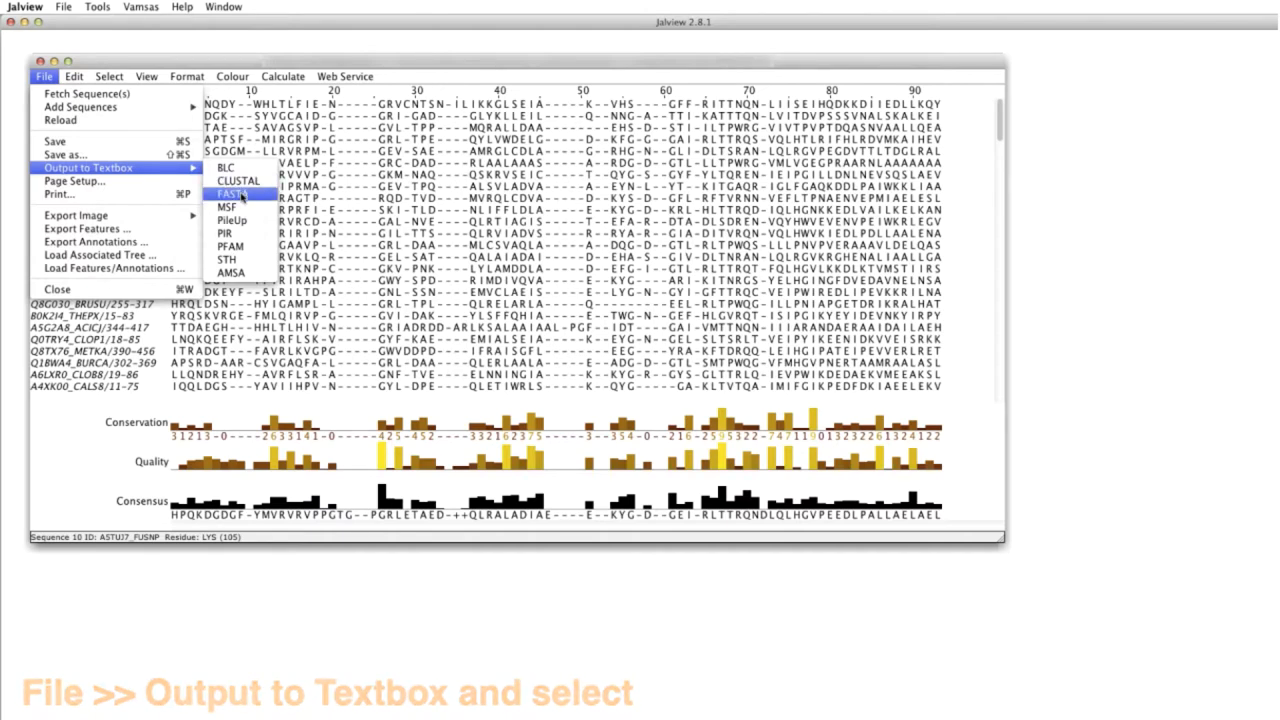
{"action": "left_click", "coordinate": [232, 192]}
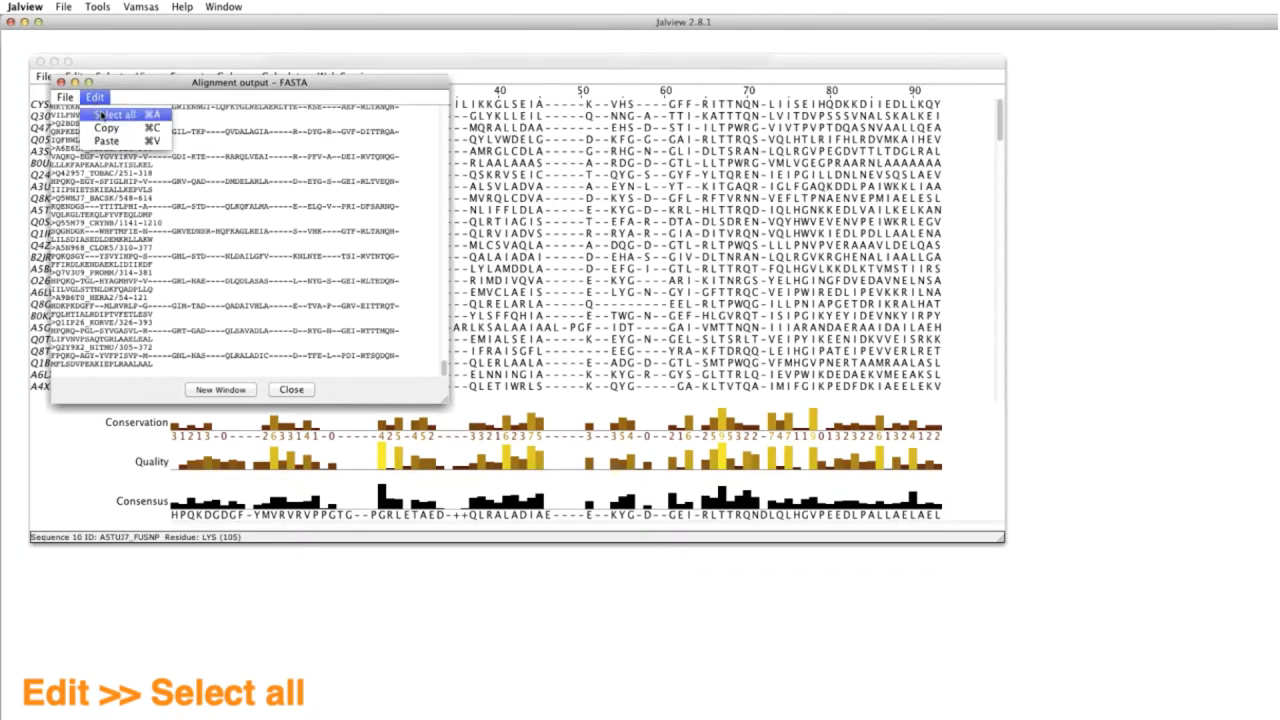
{"action": "left_click", "coordinate": [110, 114]}
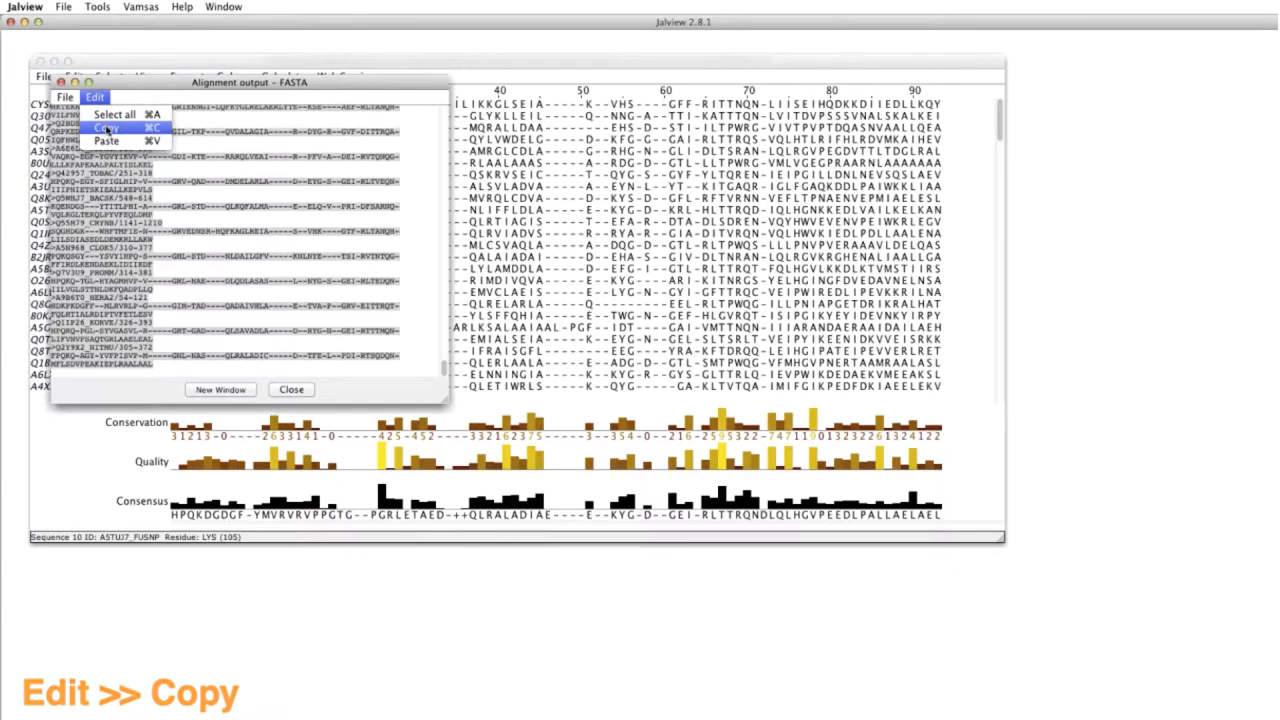
{"action": "left_click", "coordinate": [108, 128]}
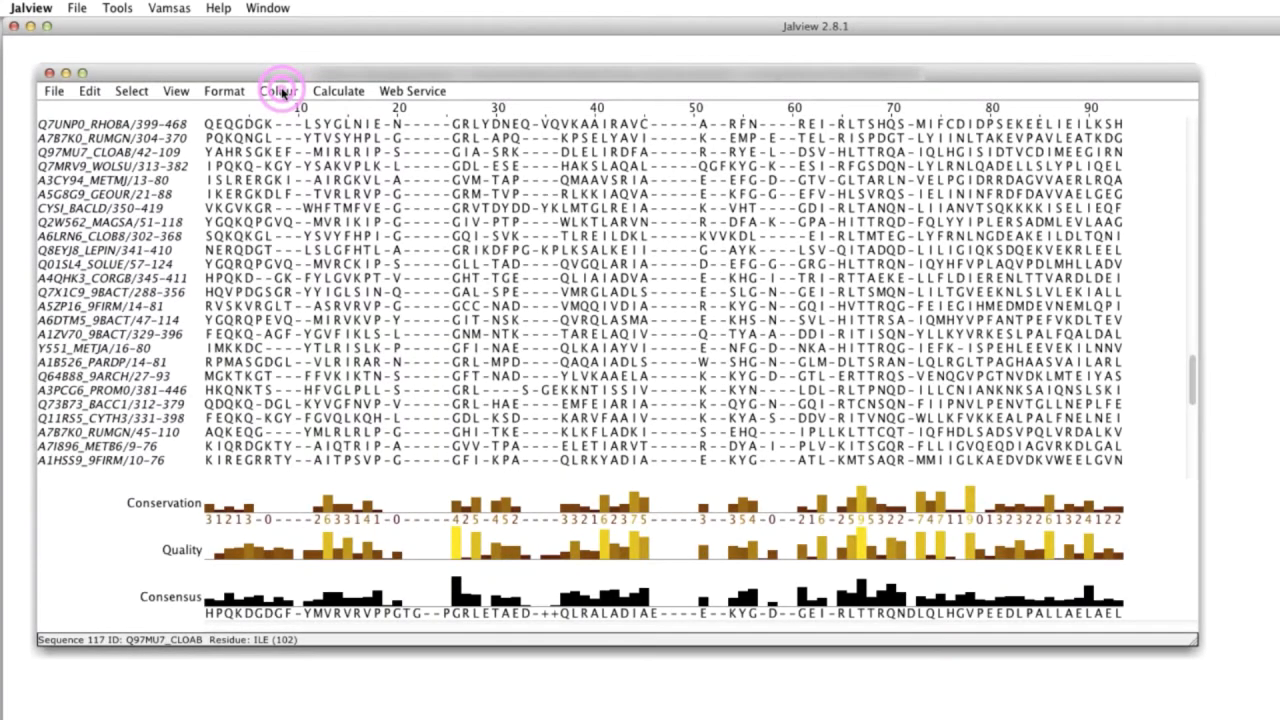
Apply a residue colour scheme to the alignment
{"action": "left_click", "coordinate": [278, 92]}
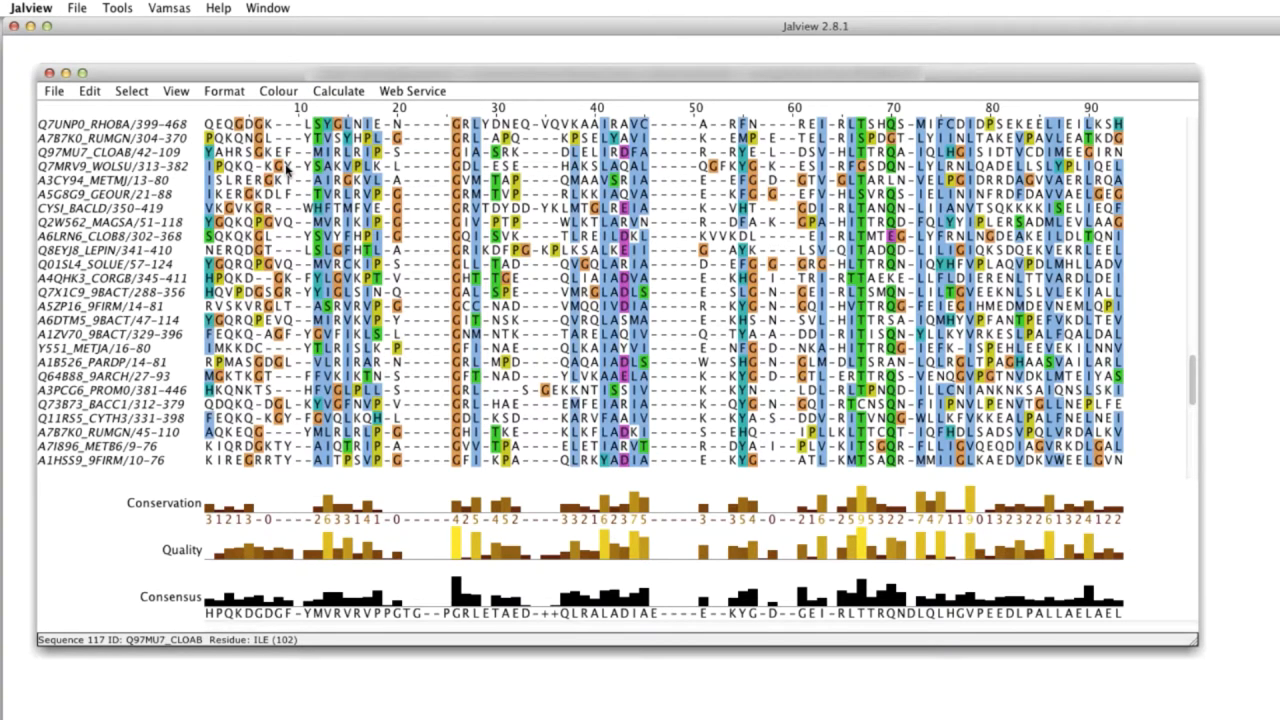
{"action": "left_click", "coordinate": [76, 8]}
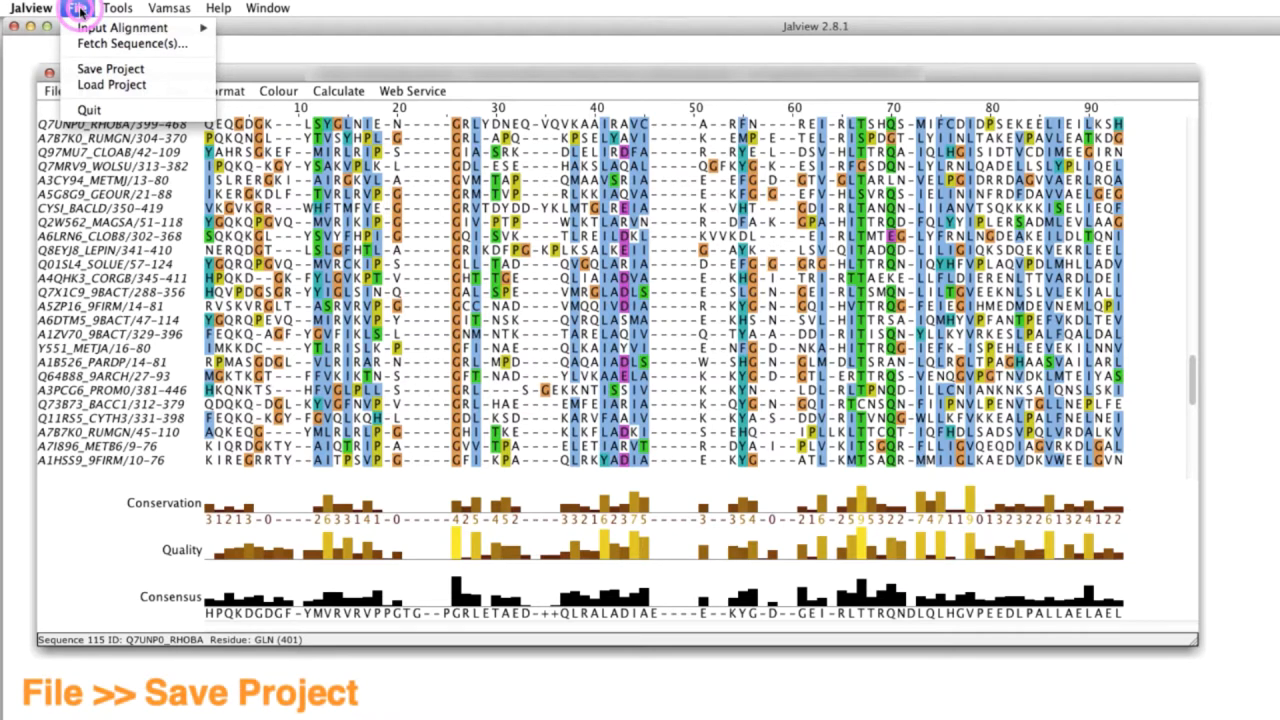
{"action": "mouse_move", "coordinate": [120, 28]}
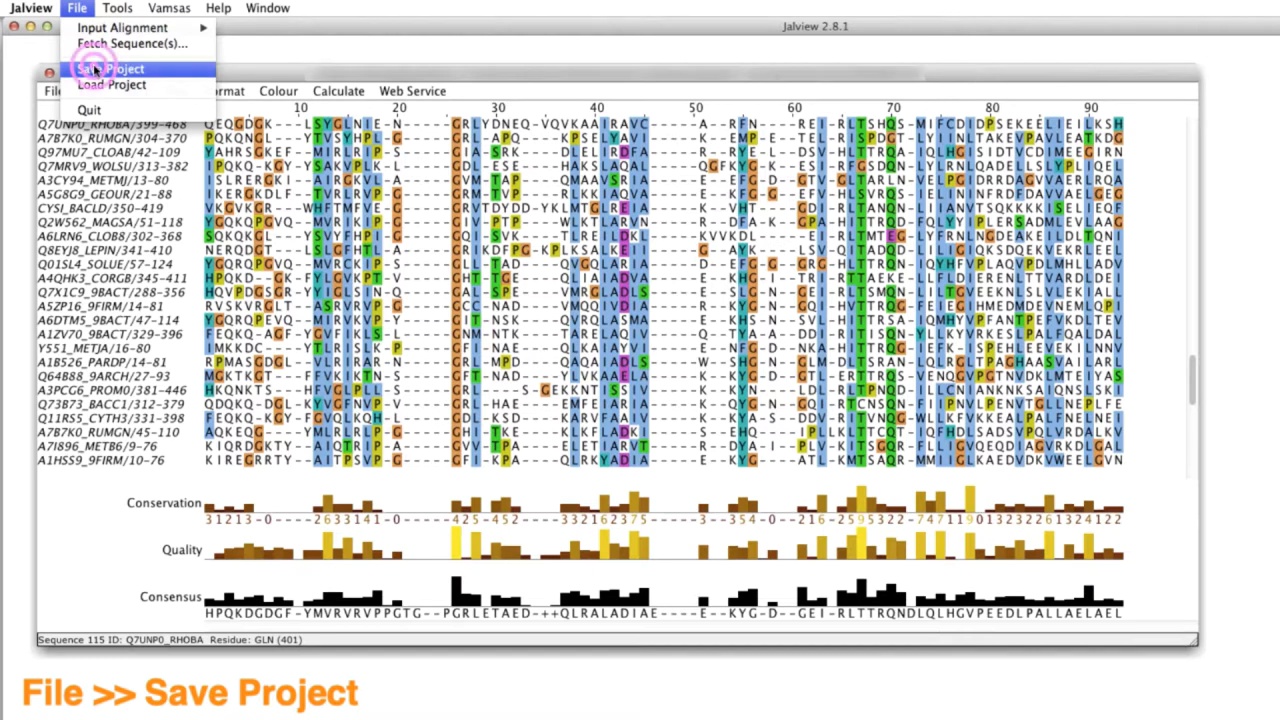
Save the session as a Jalview project named PF03460
{"action": "left_click", "coordinate": [110, 68]}
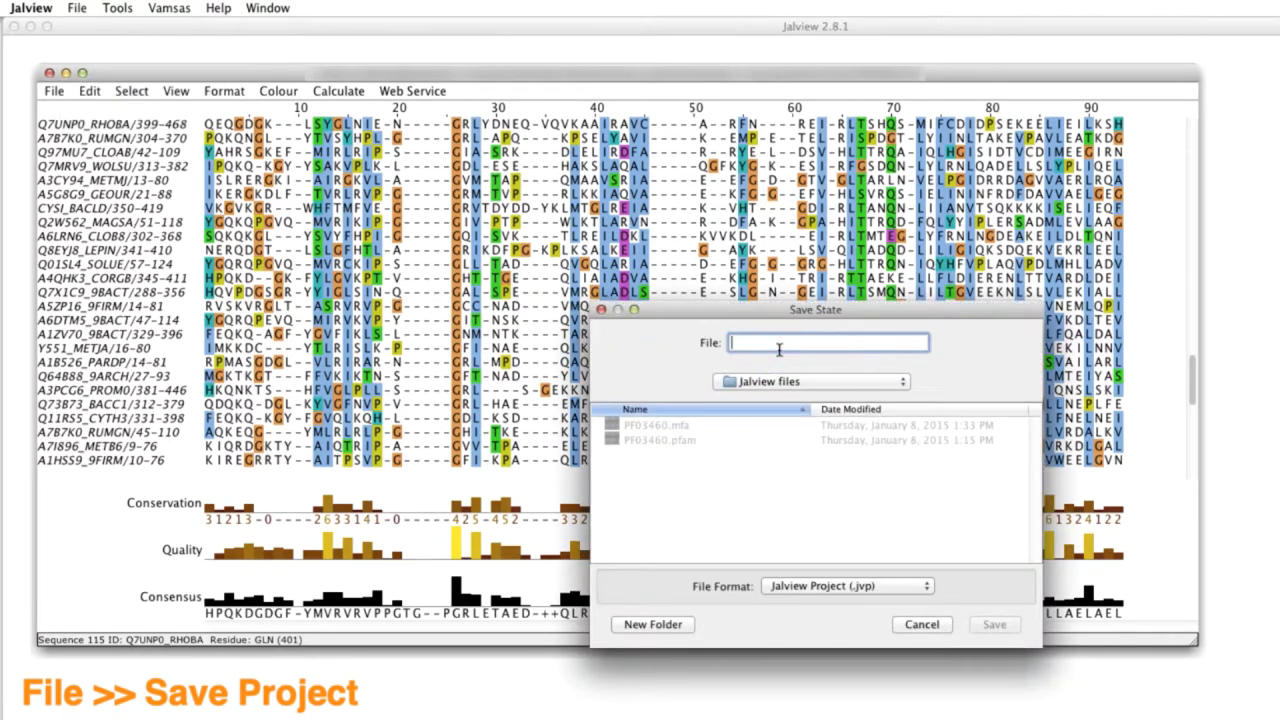
{"action": "type", "text": "PF03460"}
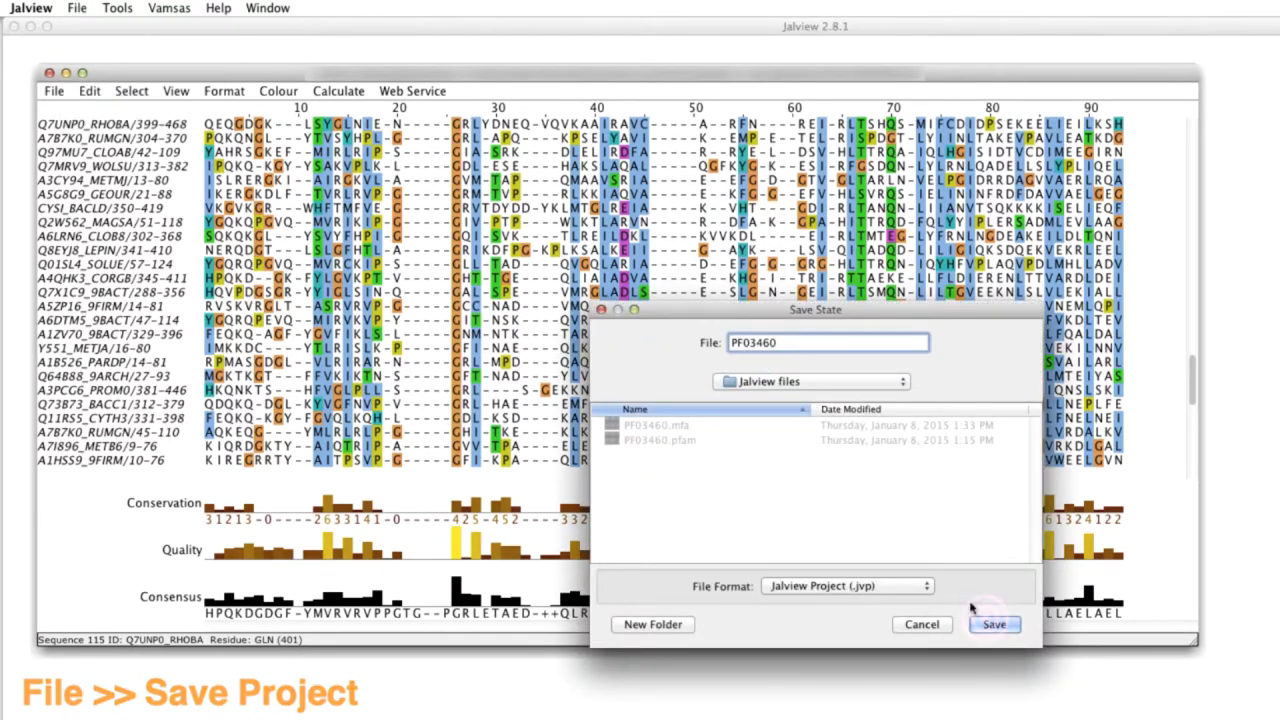
{"action": "left_click", "coordinate": [994, 624]}
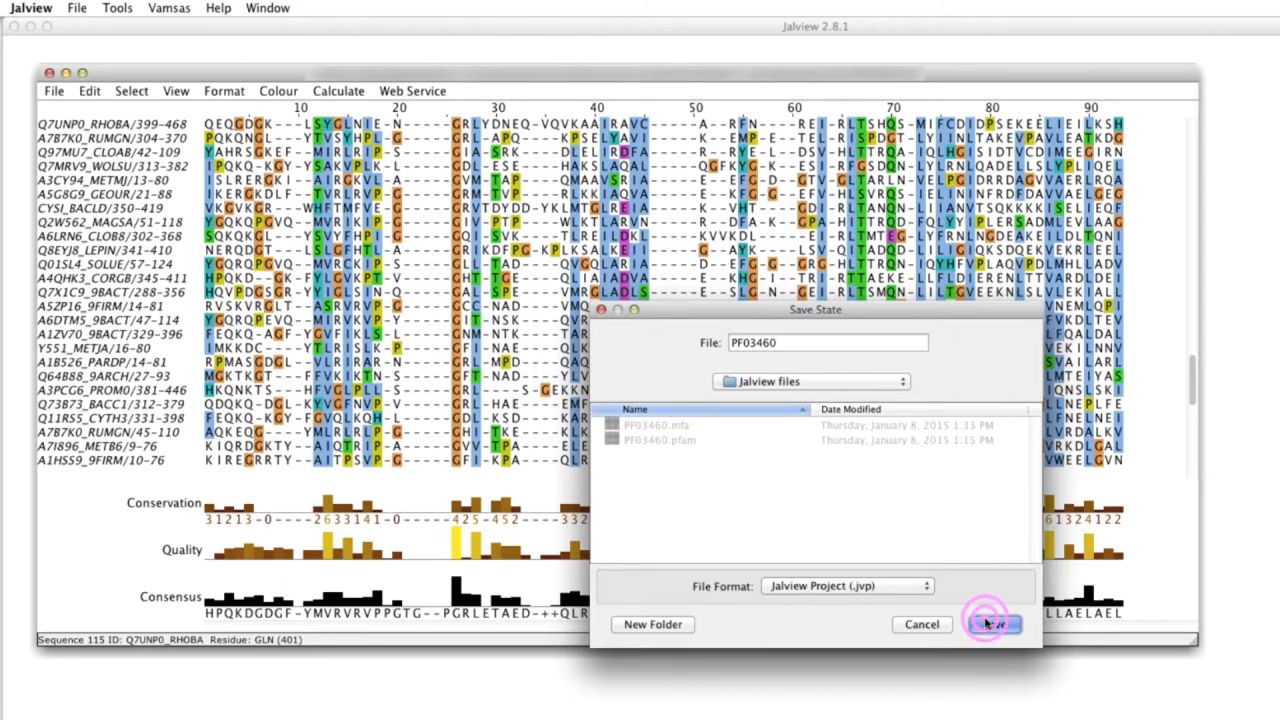
Load the PF03460.jvp project back into Jalview
{"action": "left_click", "coordinate": [76, 8]}
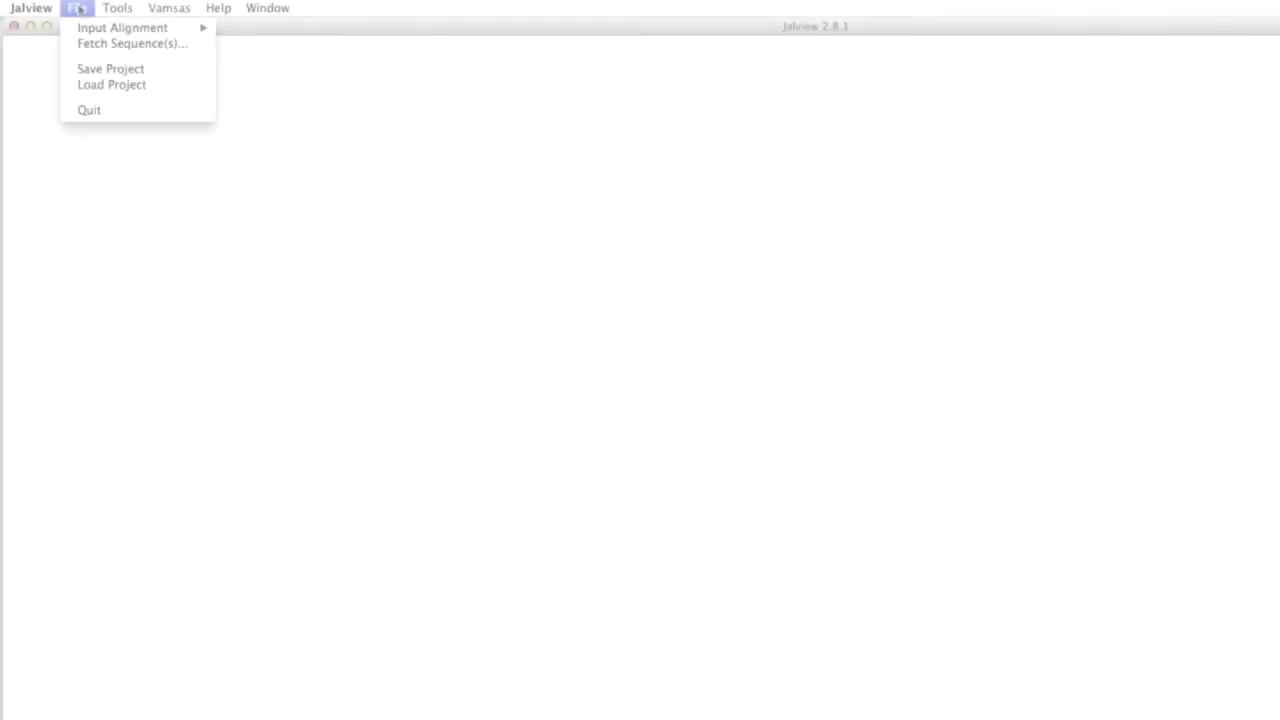
{"action": "left_click", "coordinate": [112, 84]}
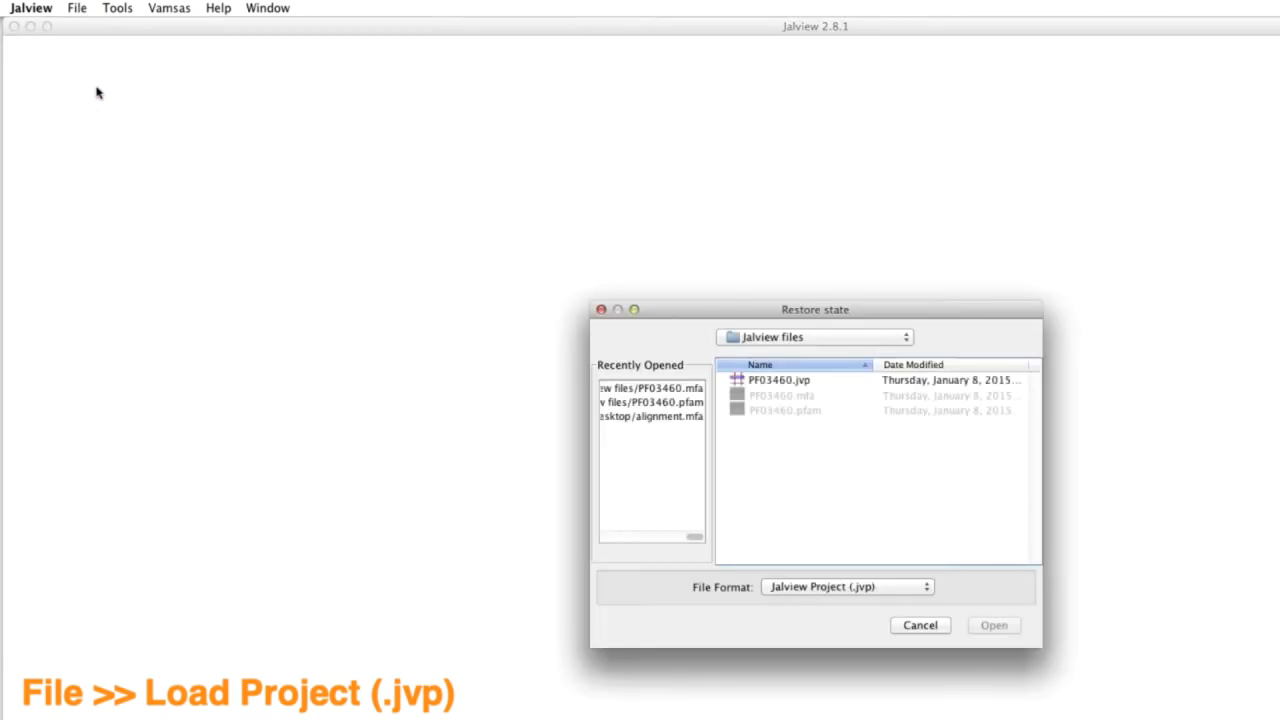
{"action": "left_click", "coordinate": [780, 380]}
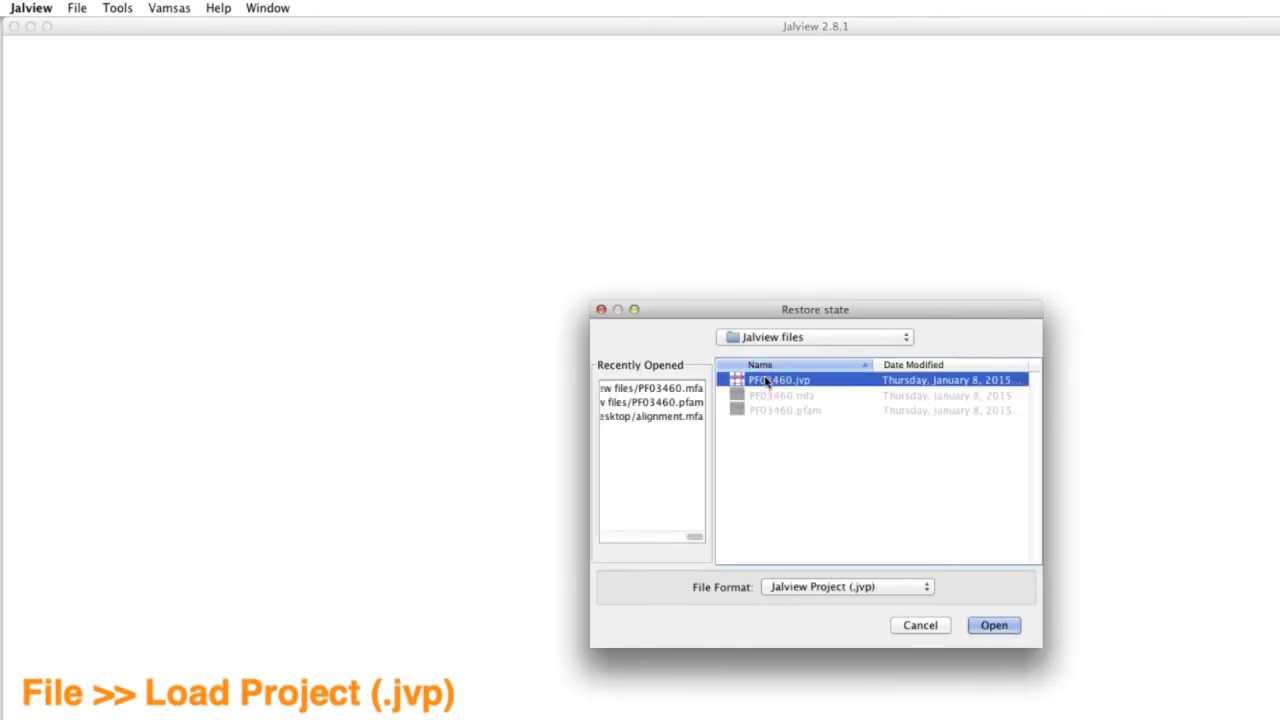
{"action": "left_click", "coordinate": [992, 624]}
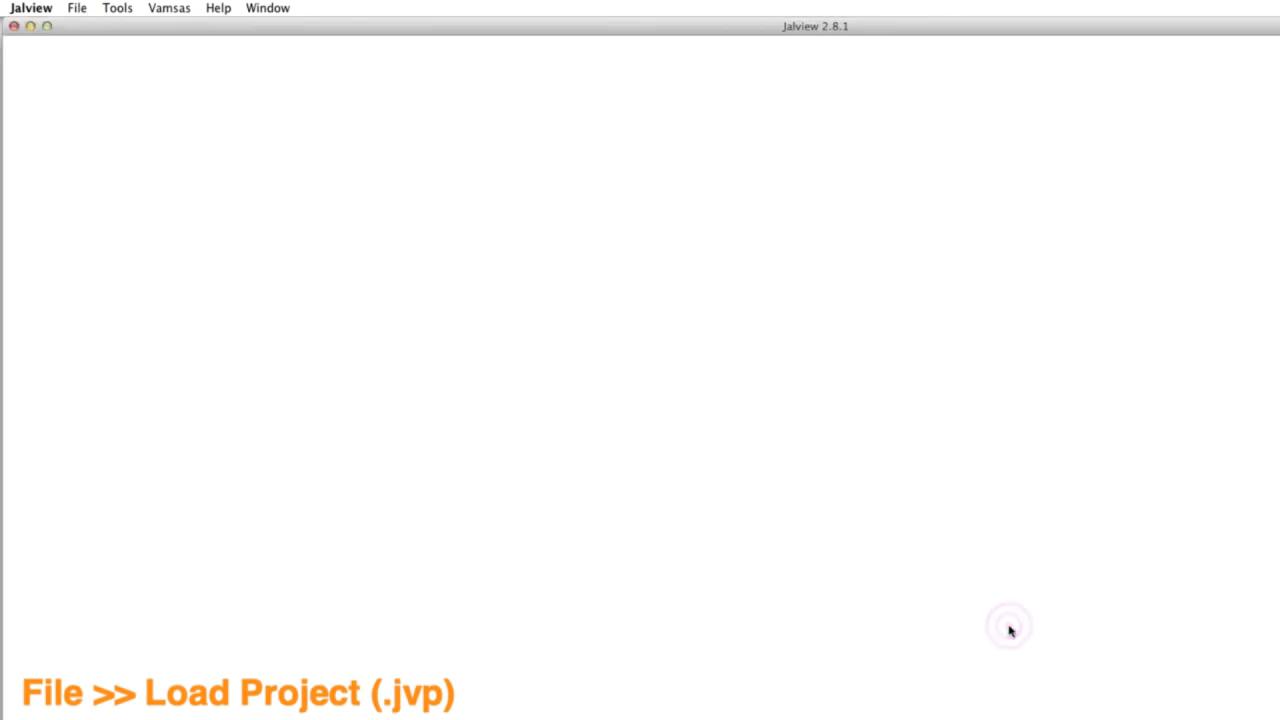